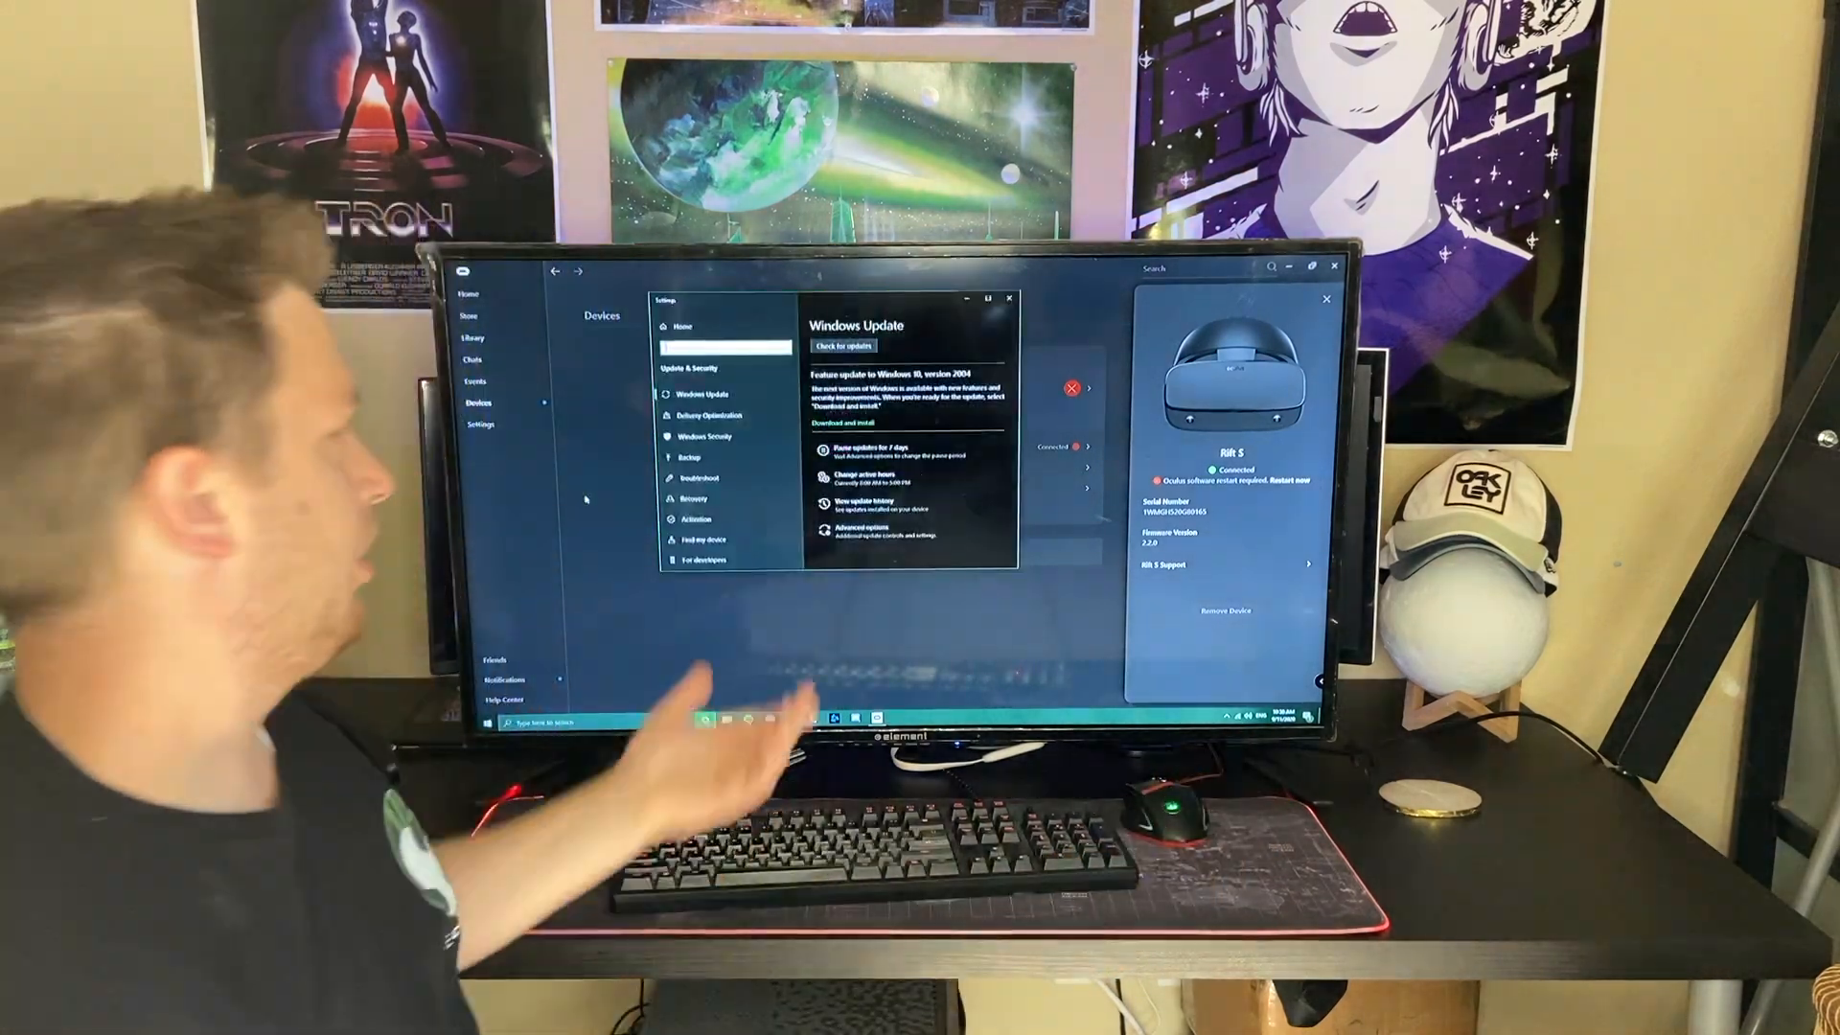
Check for updates and start installing the Windows 10 version 2004 feature update.
{"action": "left_click", "coordinate": [843, 345]}
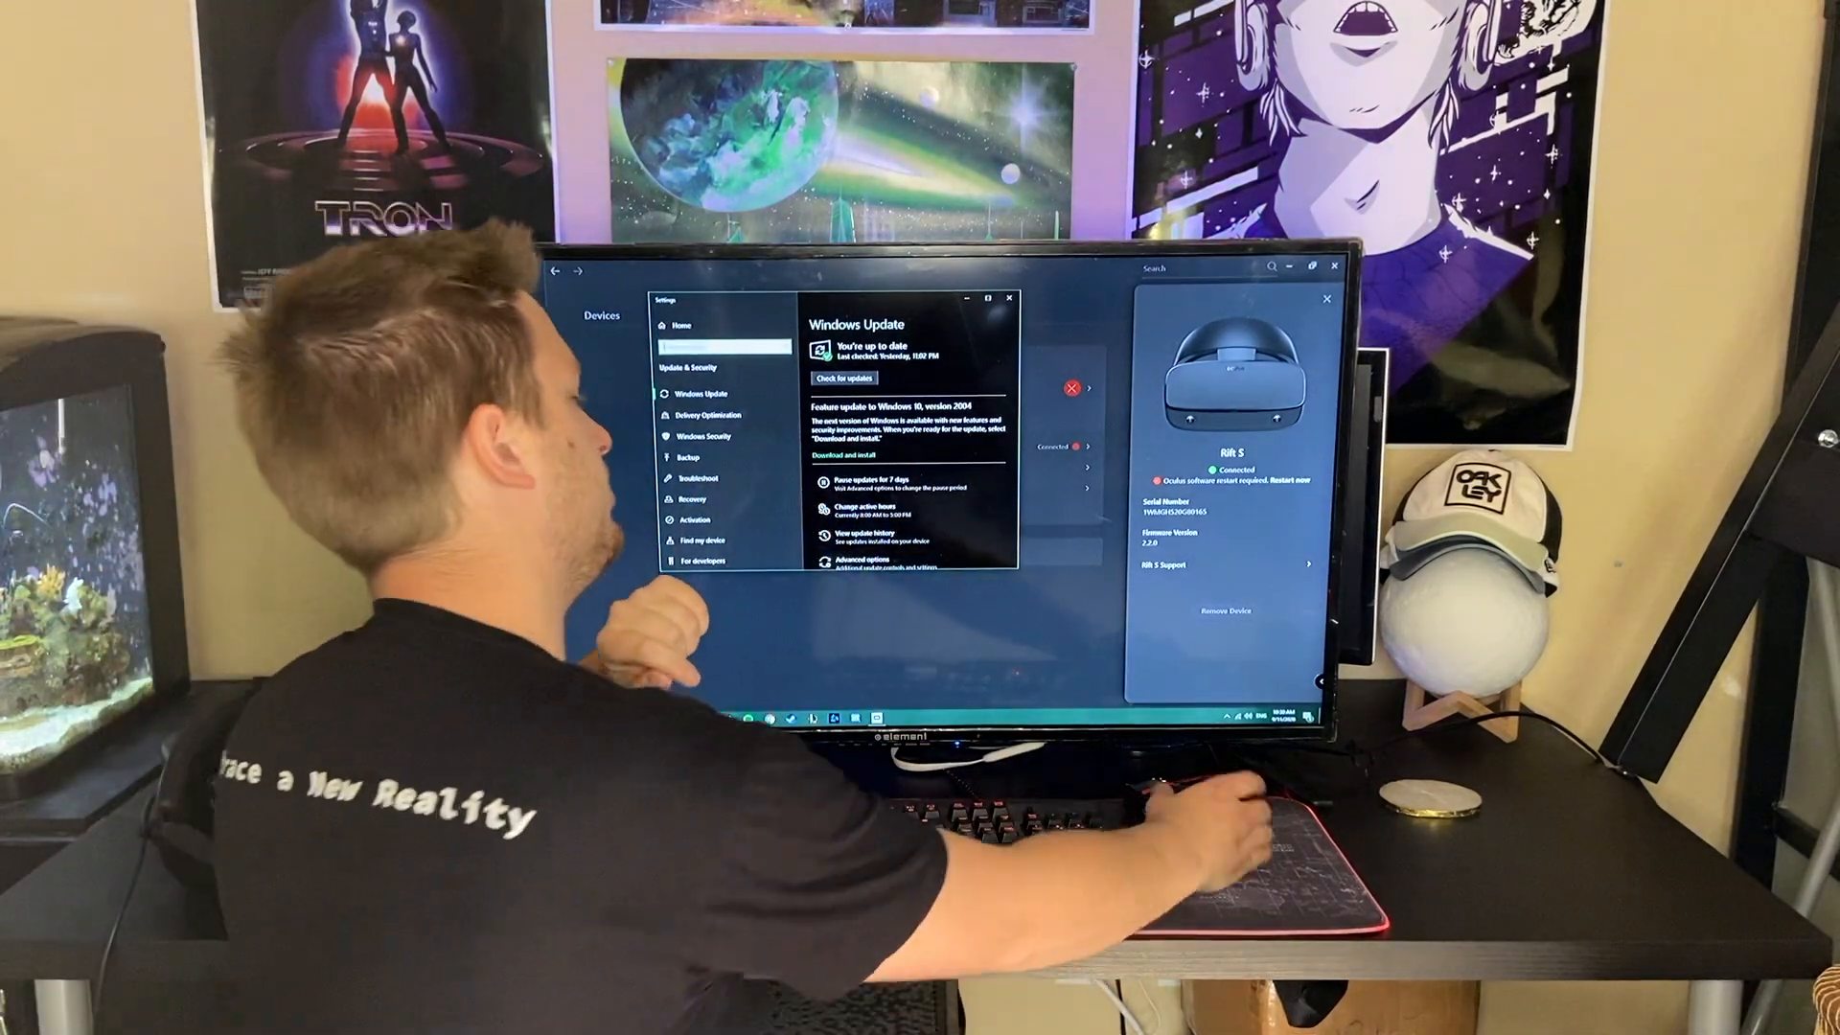
{"action": "left_click", "coordinate": [843, 378]}
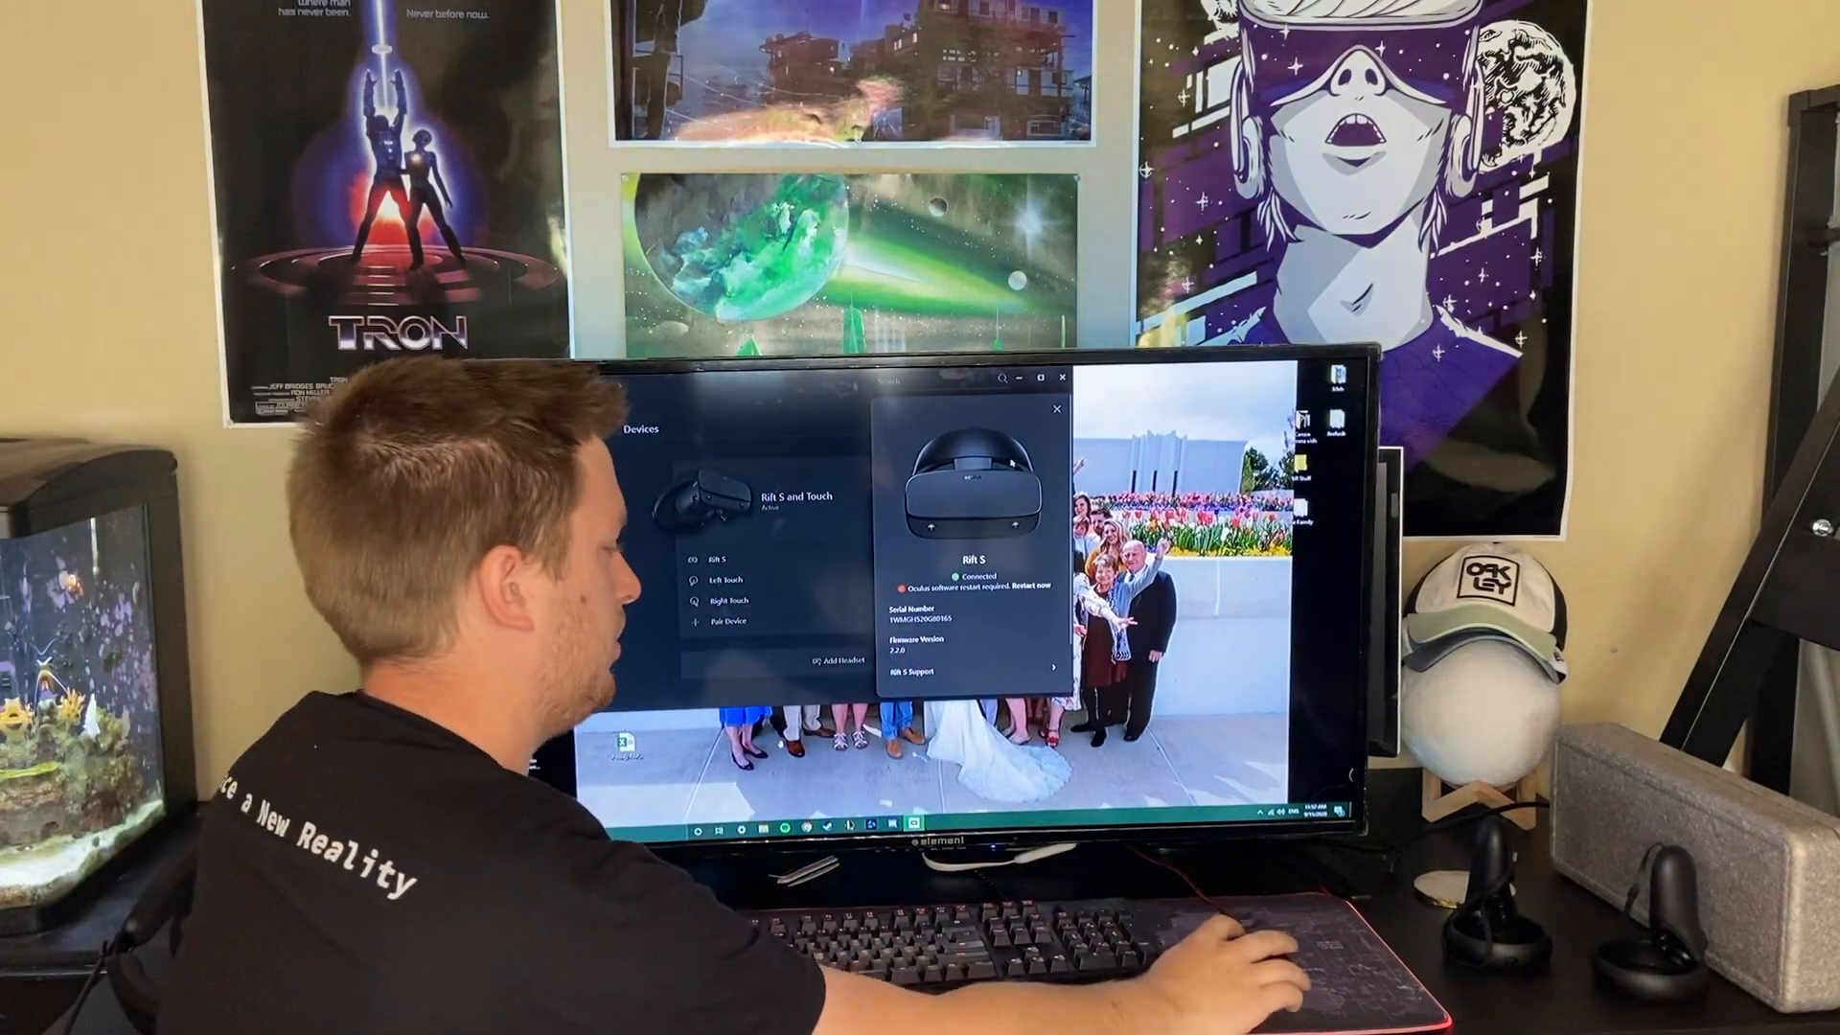
{"action": "left_click", "coordinate": [1031, 584]}
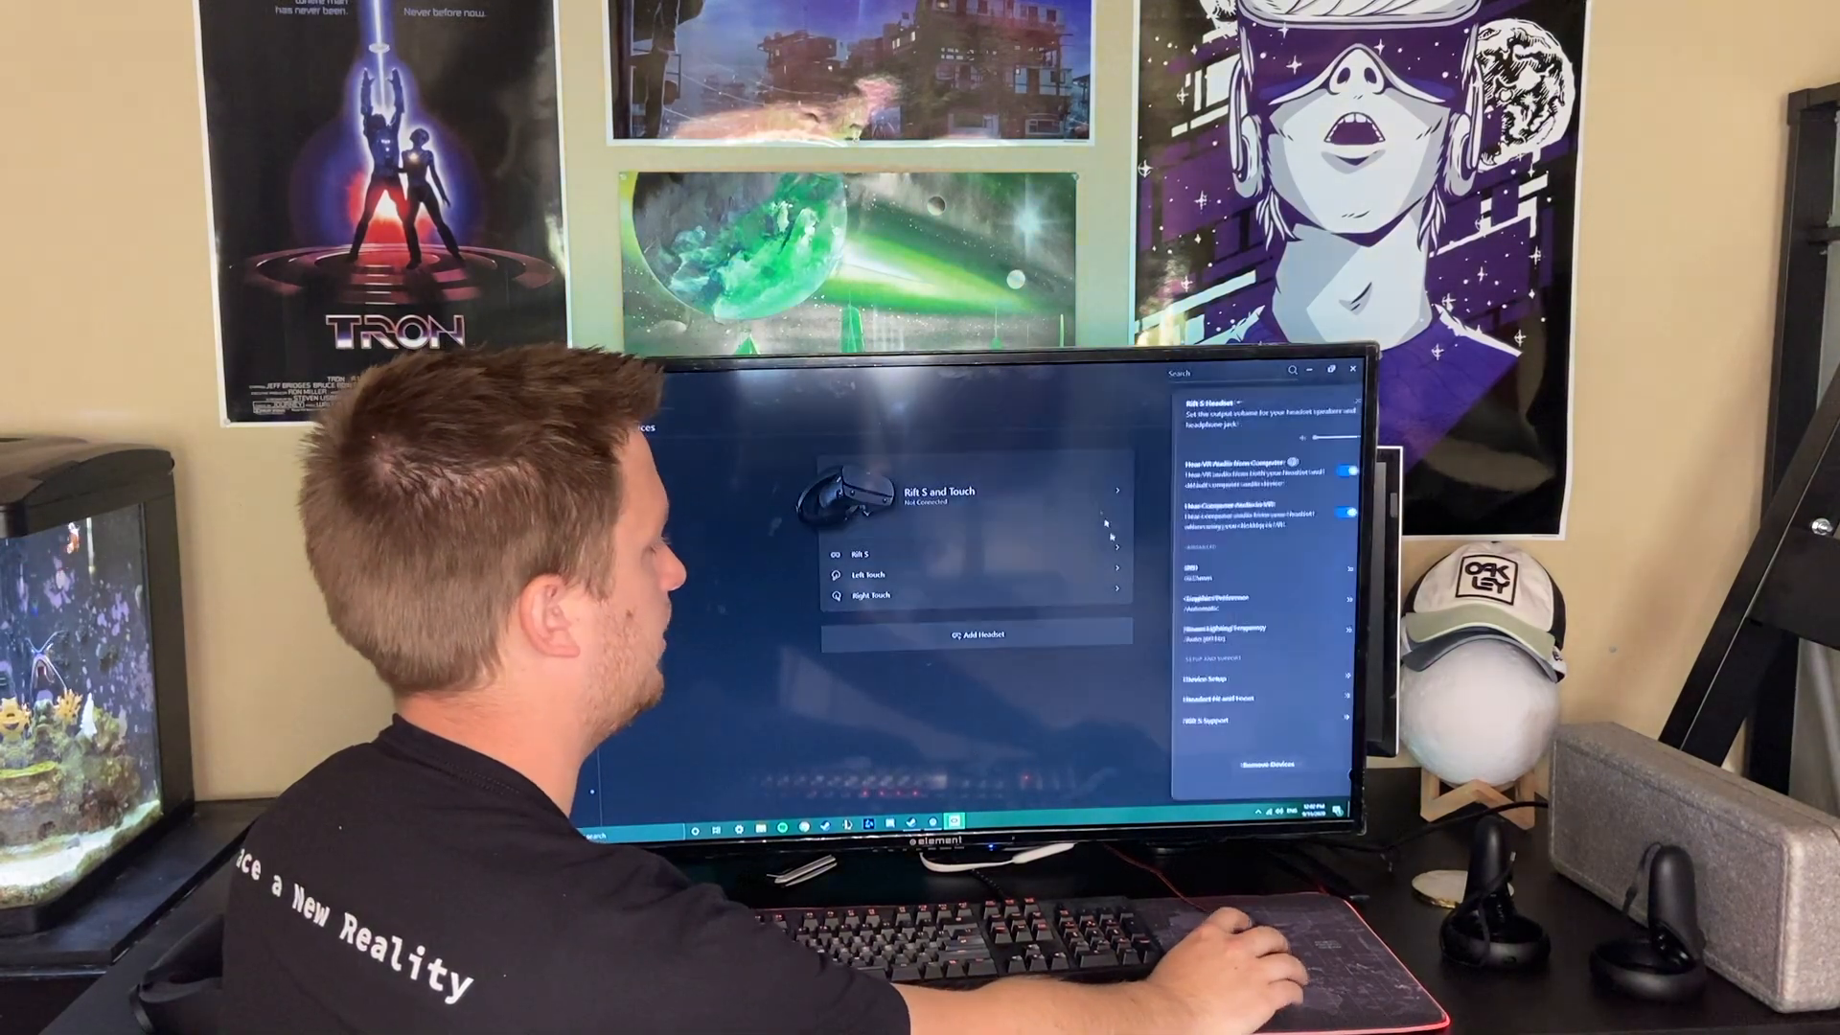
Remove the Rift S and Touch devices, then re-add a Rift S through setup to the sensor check.
{"action": "left_click", "coordinate": [1265, 764]}
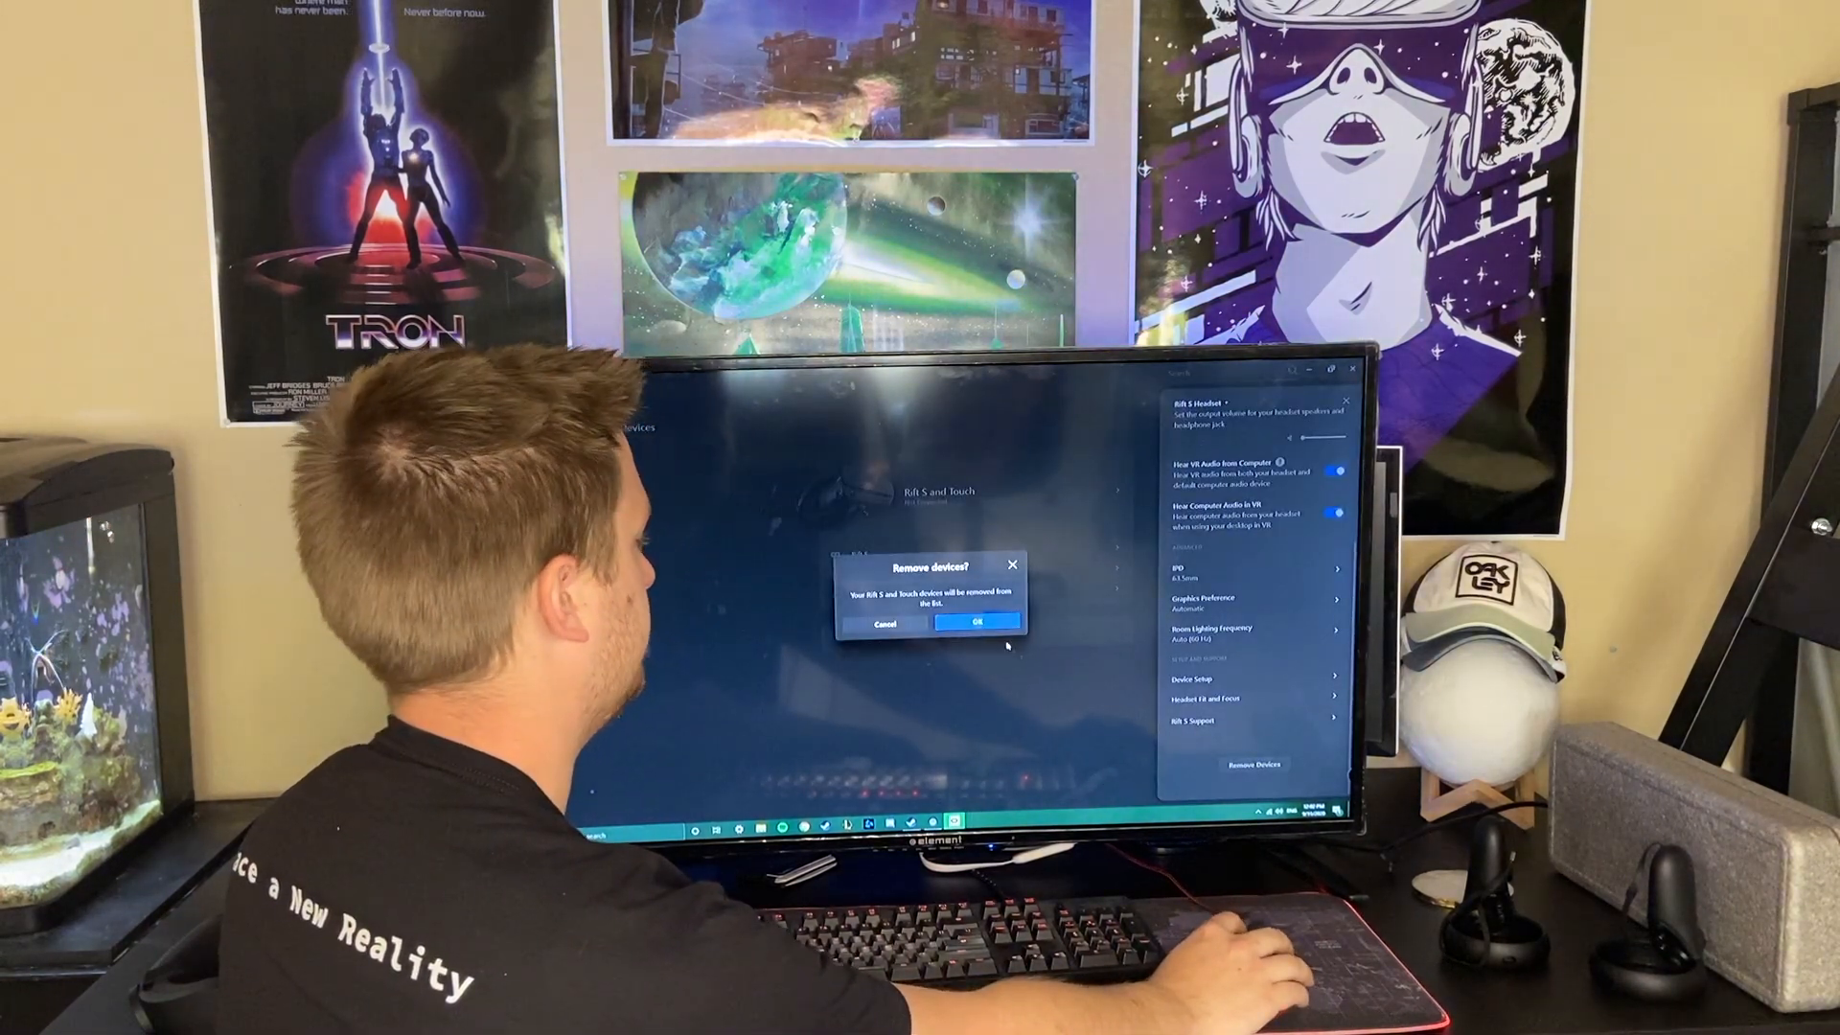
{"action": "left_click", "coordinate": [978, 619]}
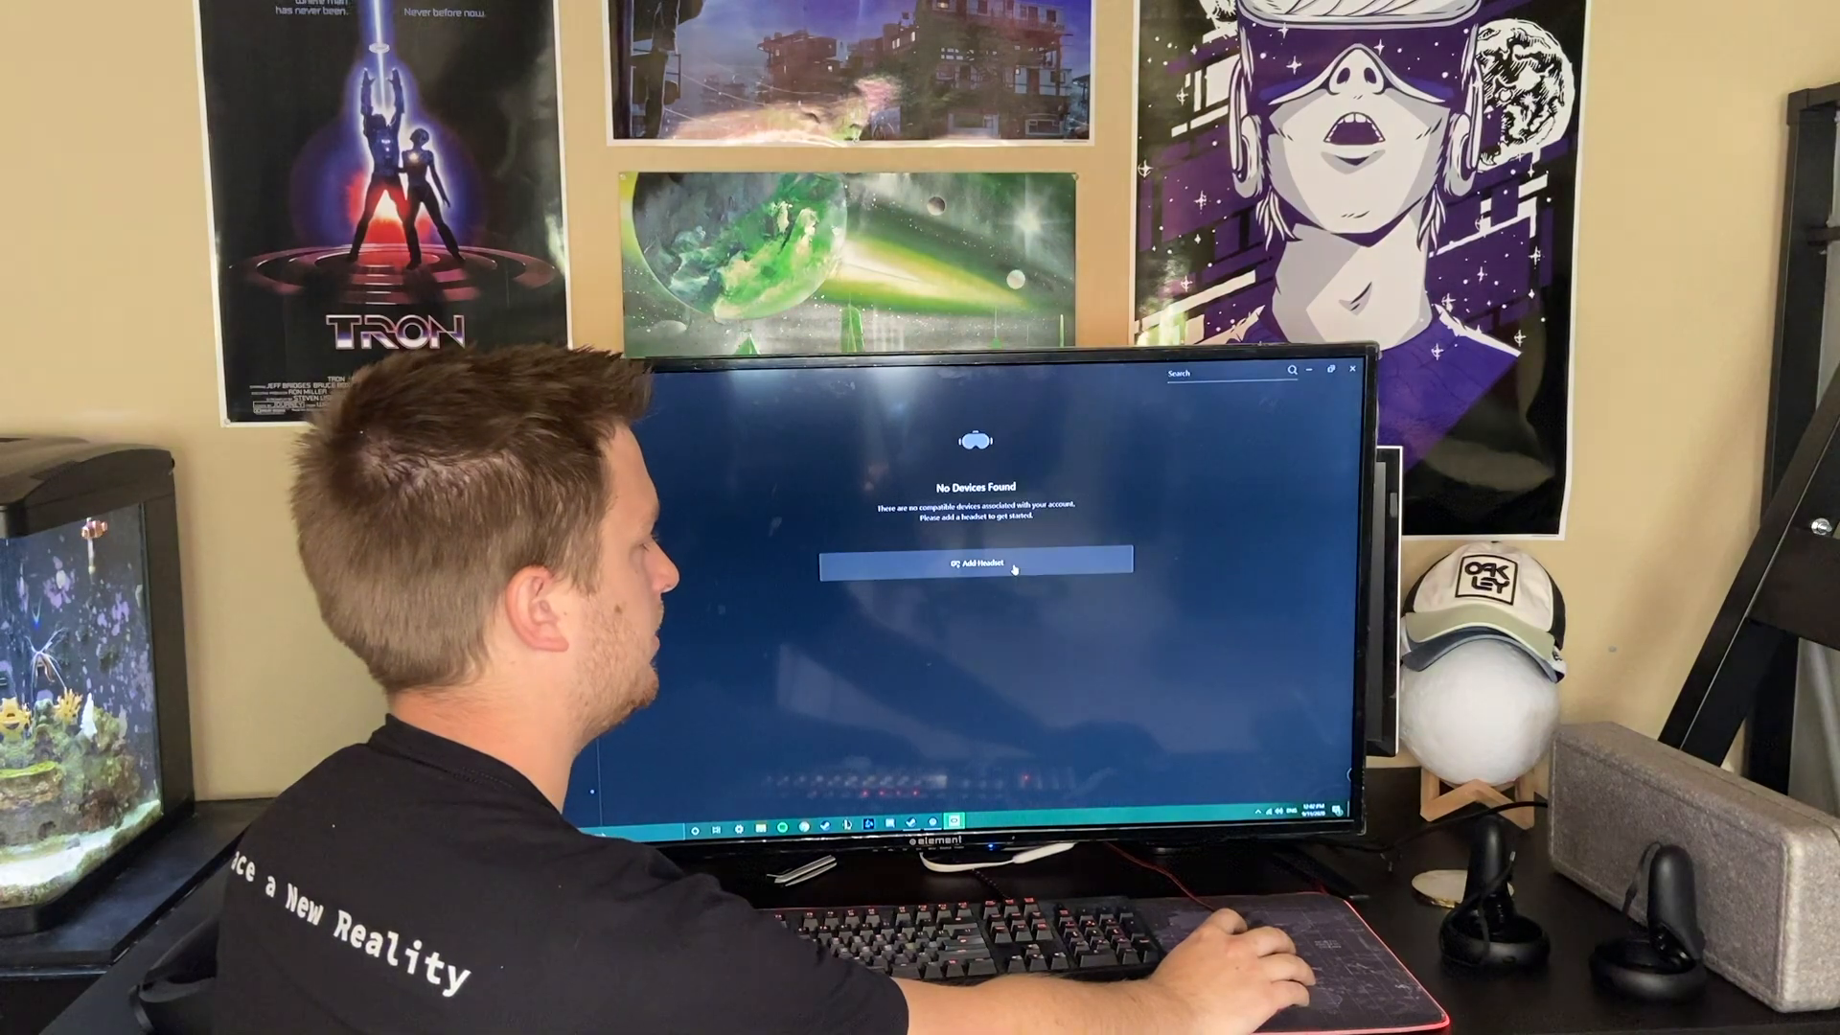
{"action": "left_click", "coordinate": [976, 563]}
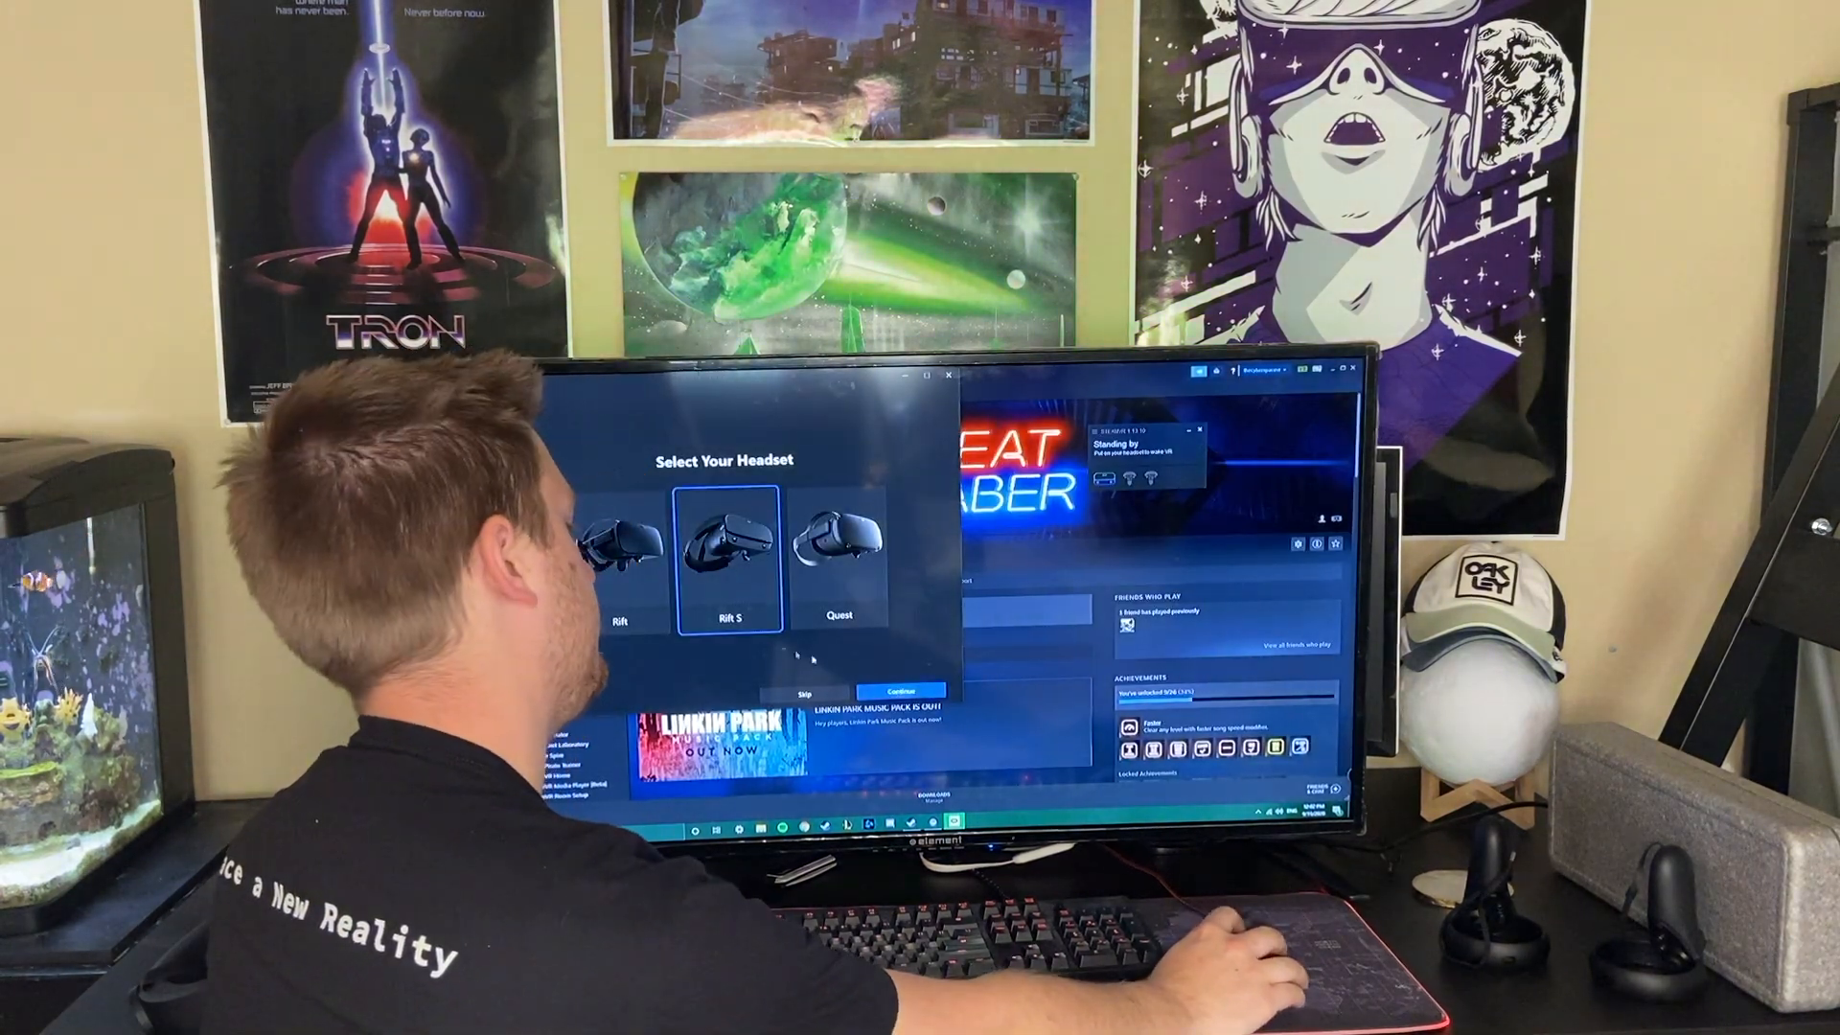
{"action": "left_click", "coordinate": [897, 690]}
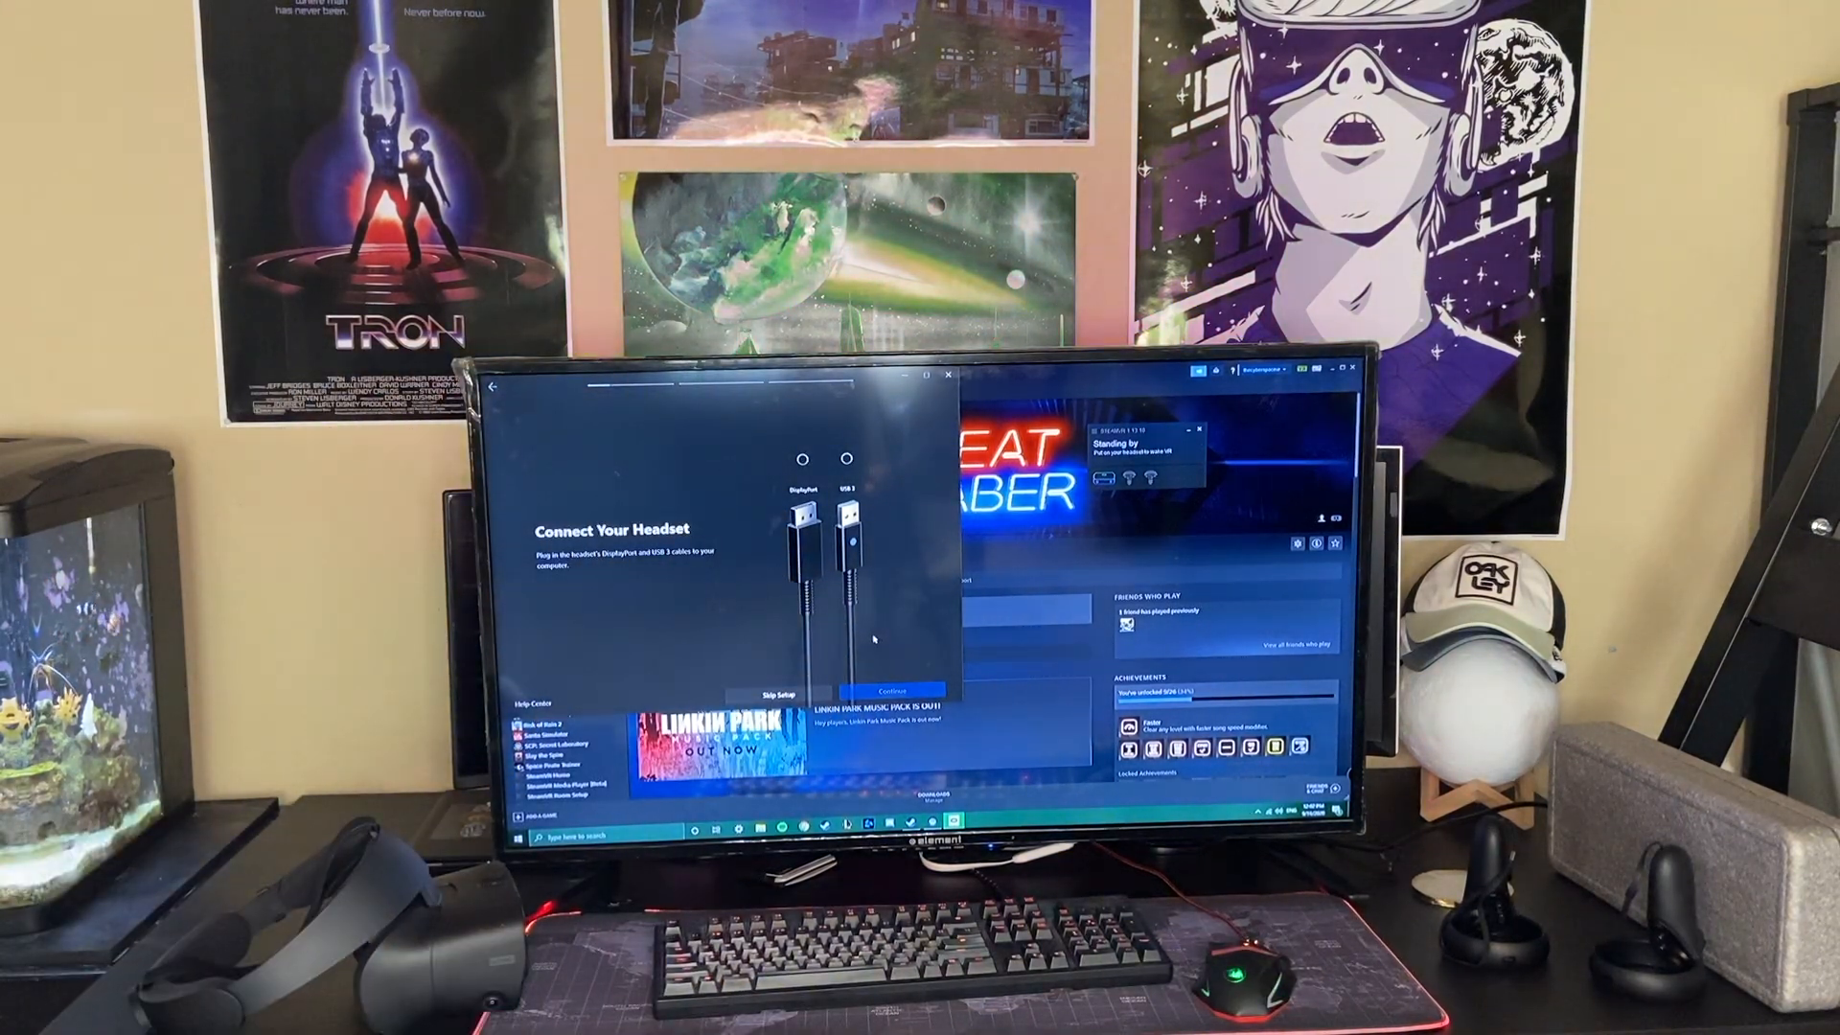
{"action": "left_click", "coordinate": [891, 690]}
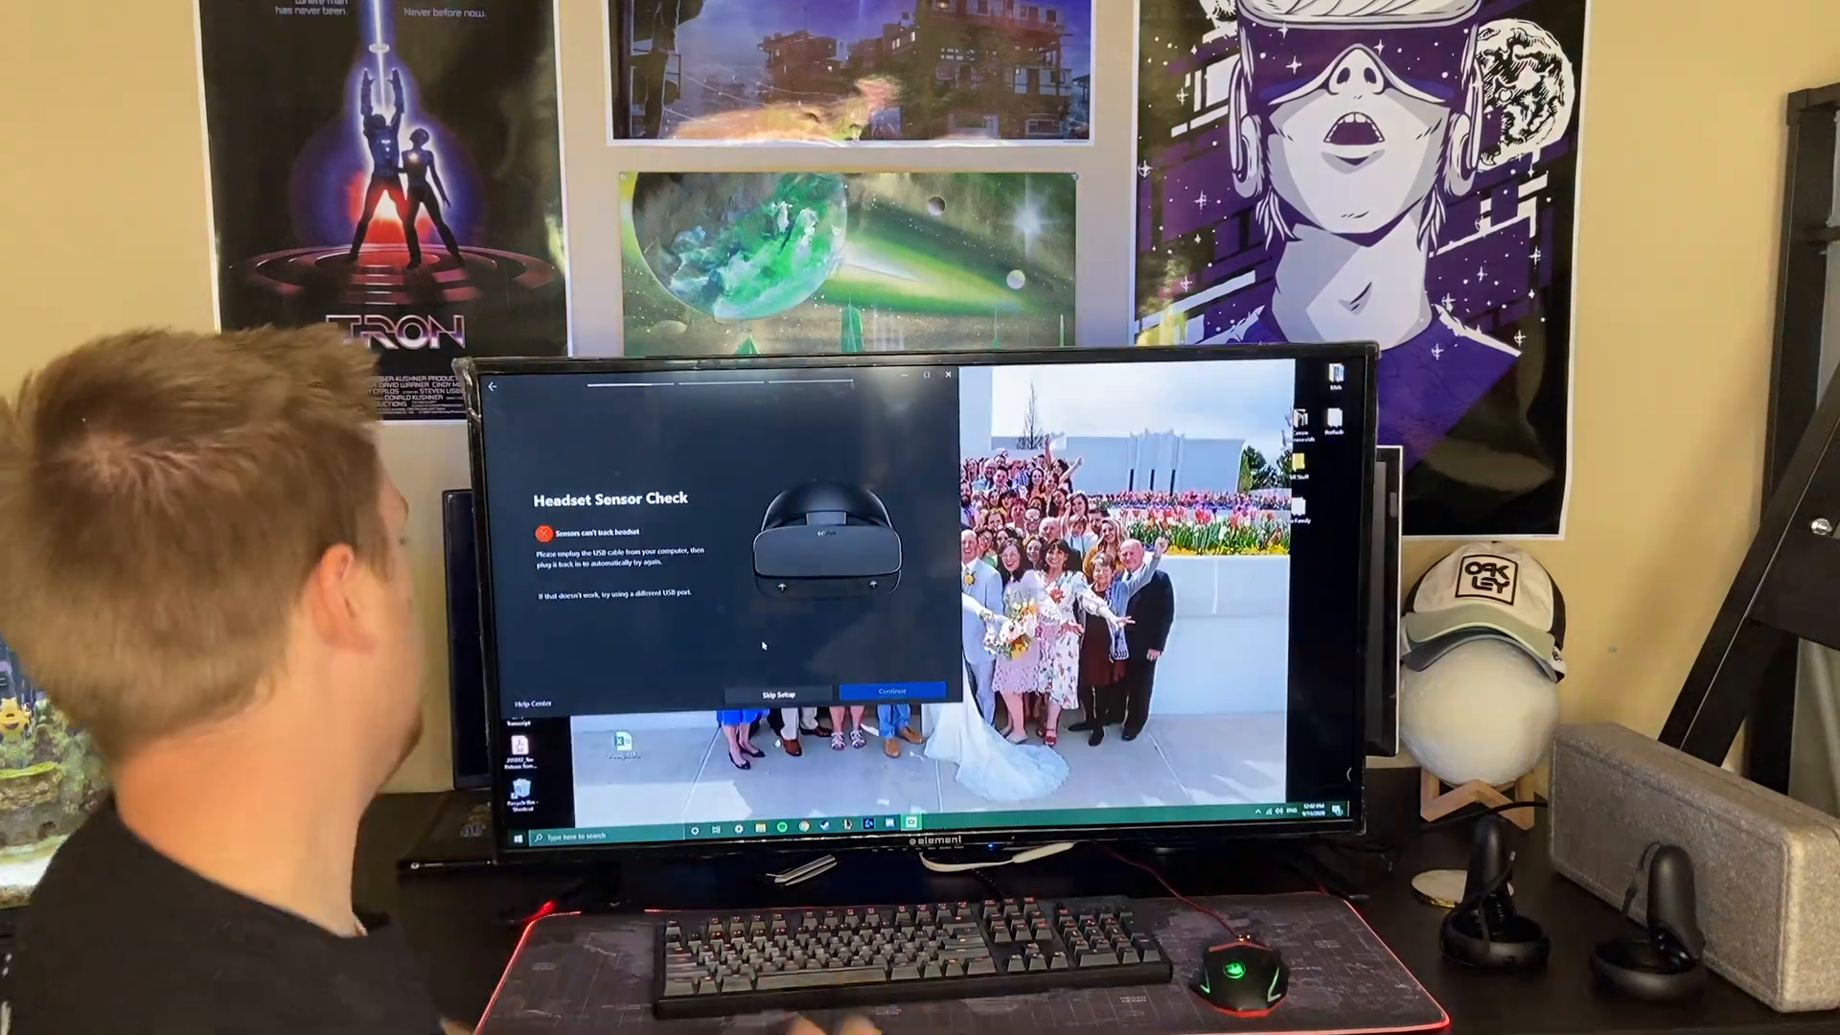